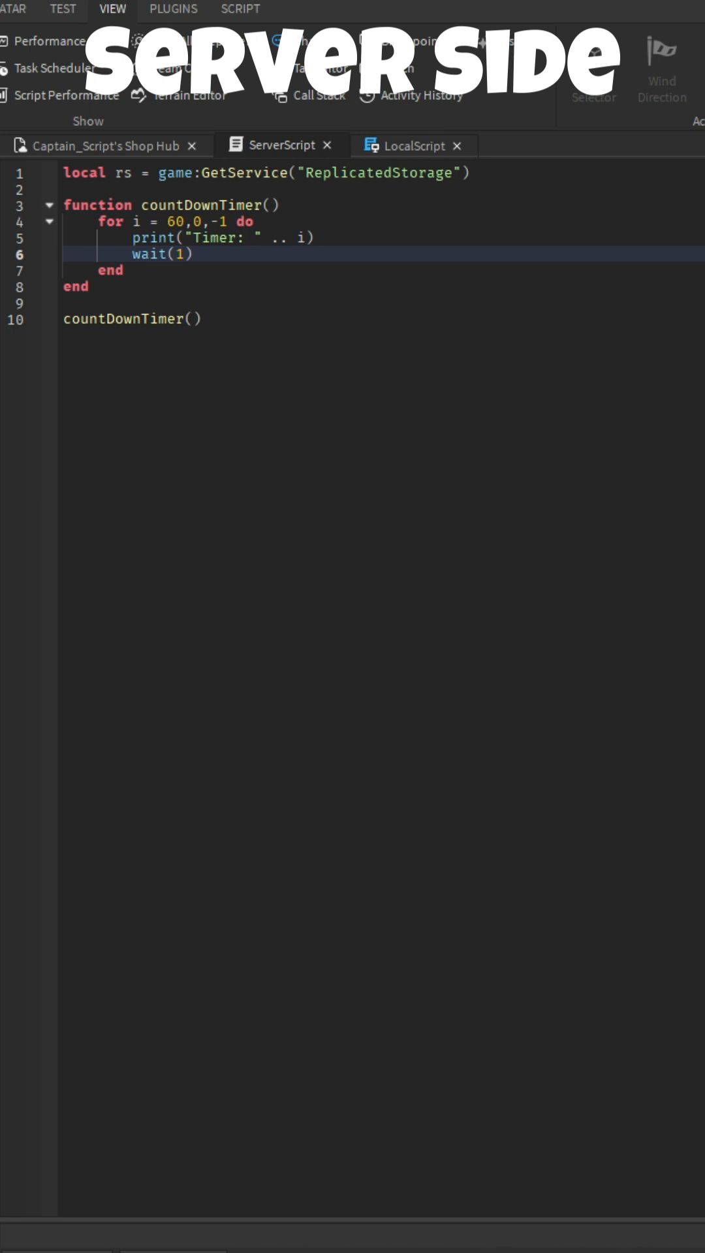
{"action": "type", "text": "rs"}
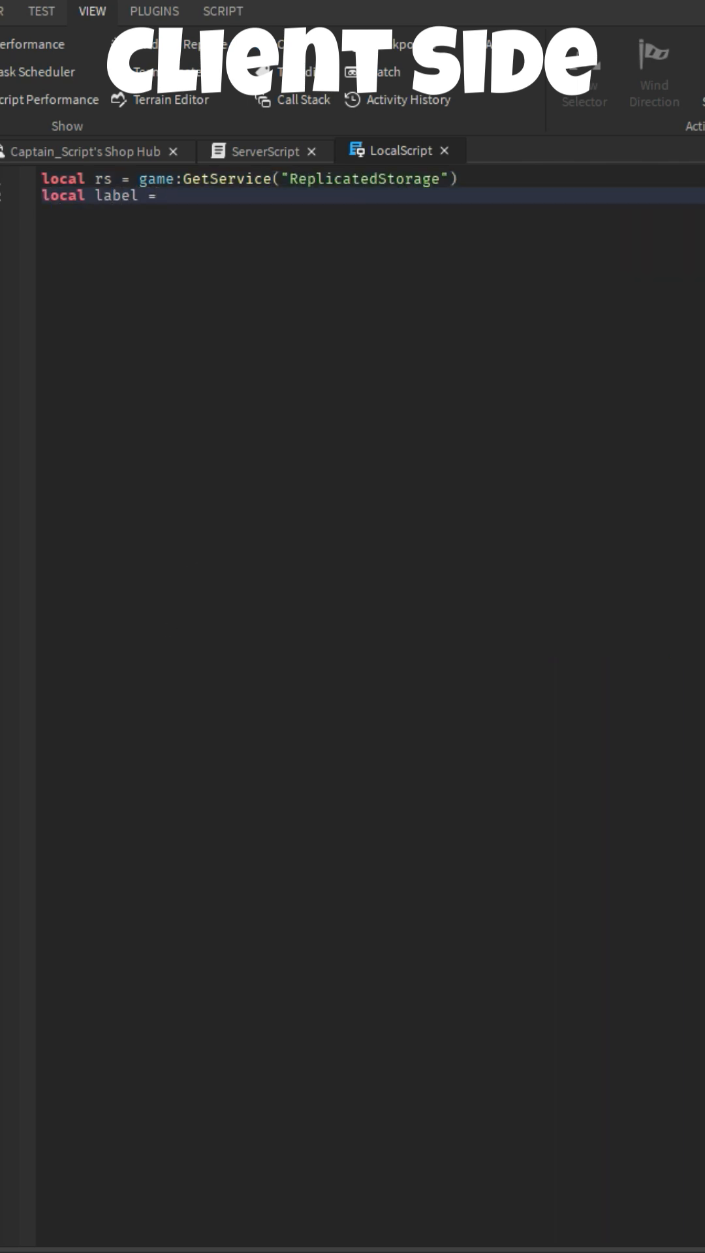
{"action": "type", "text": "script.Parent."}
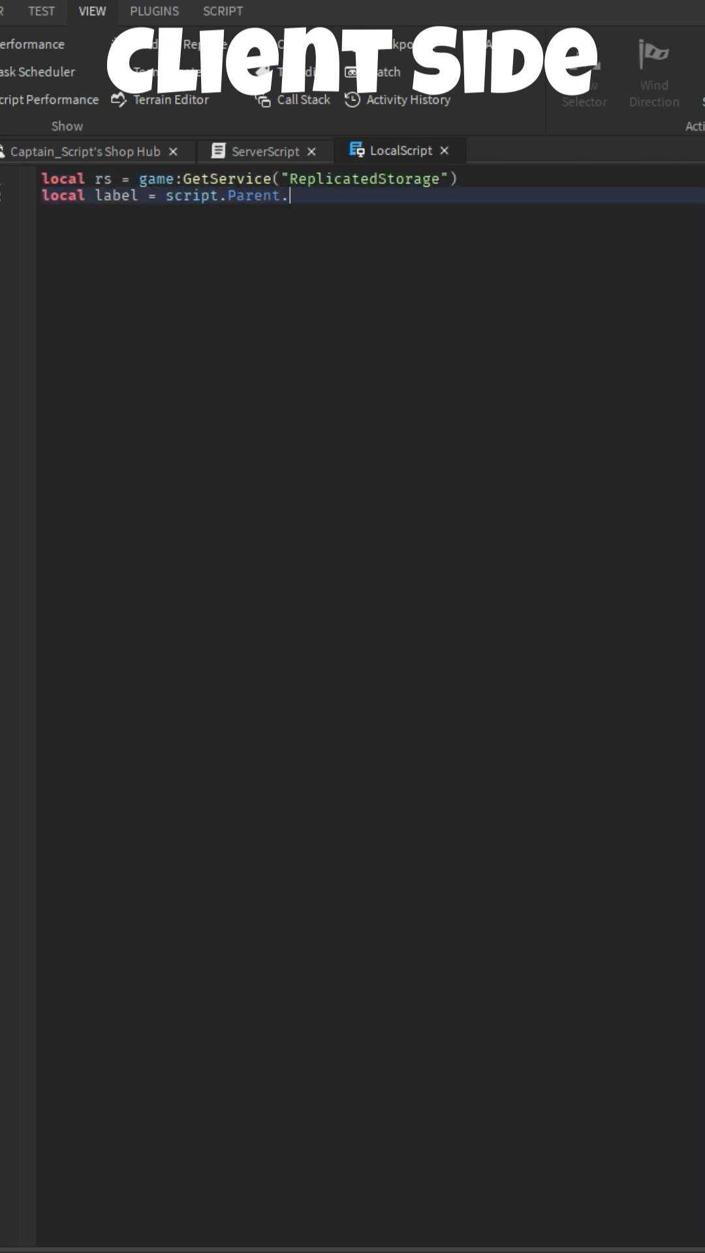